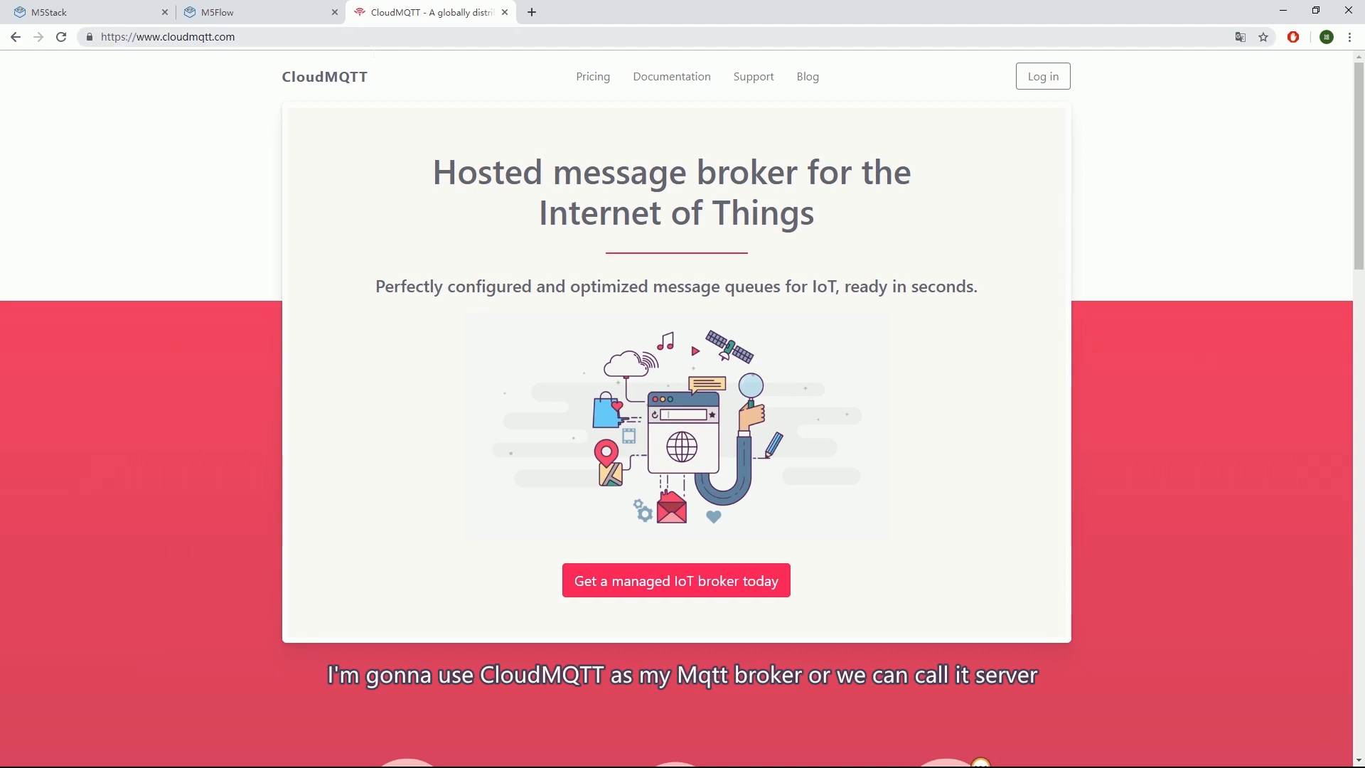
mouse_move(201, 171)
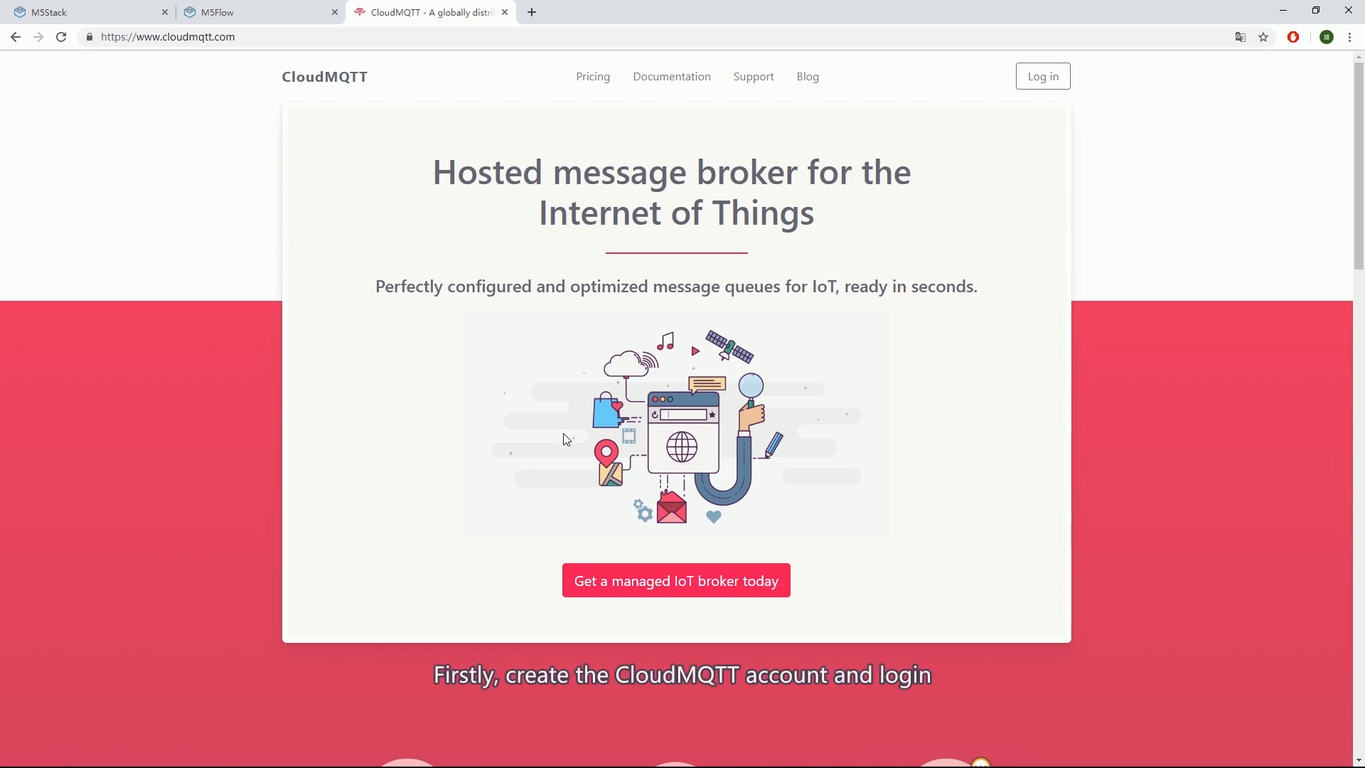
Begin signing in to the CloudMQTT account from the home page
click(1043, 76)
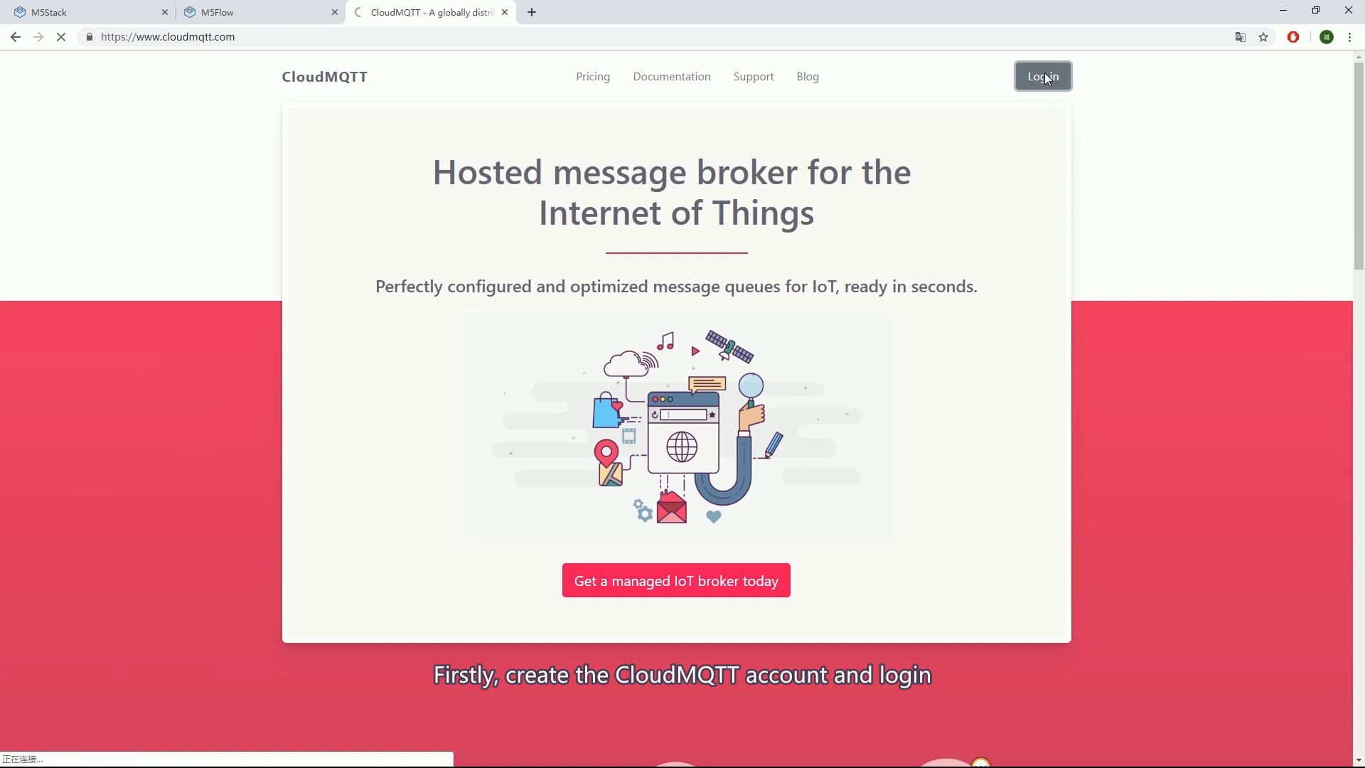
Create a free CloudMQTT instance named 'm5stack' in AWS US-East-1 (Northern Virginia)
click(1043, 76)
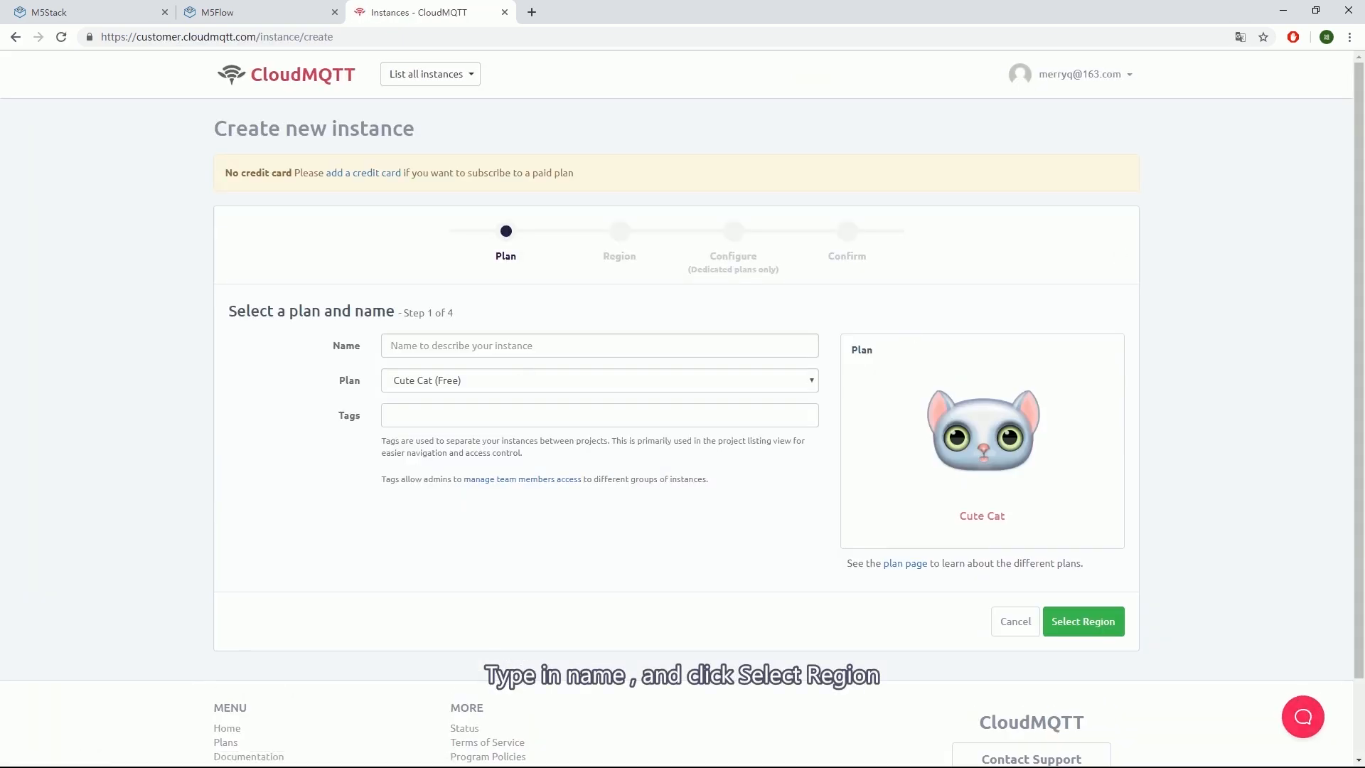
text(m5st)
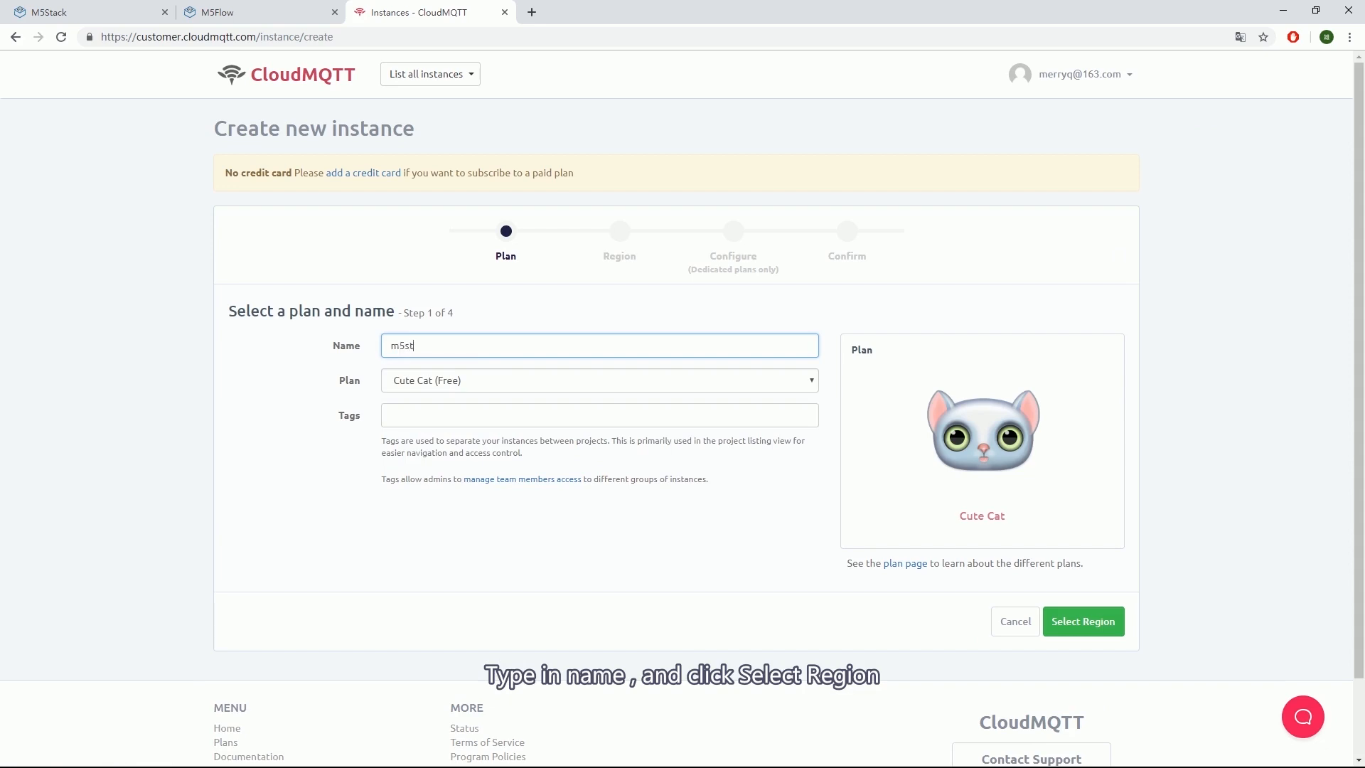
text(ack)
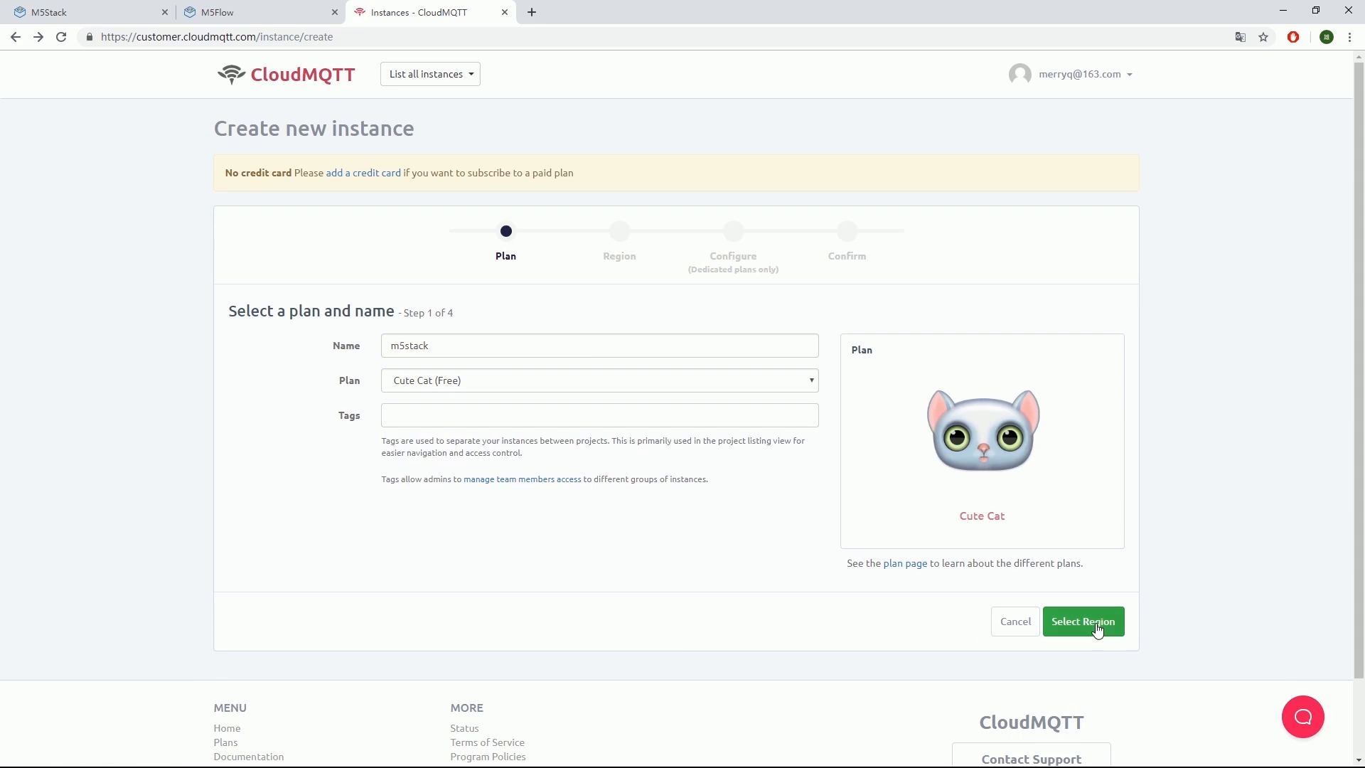
click(1084, 622)
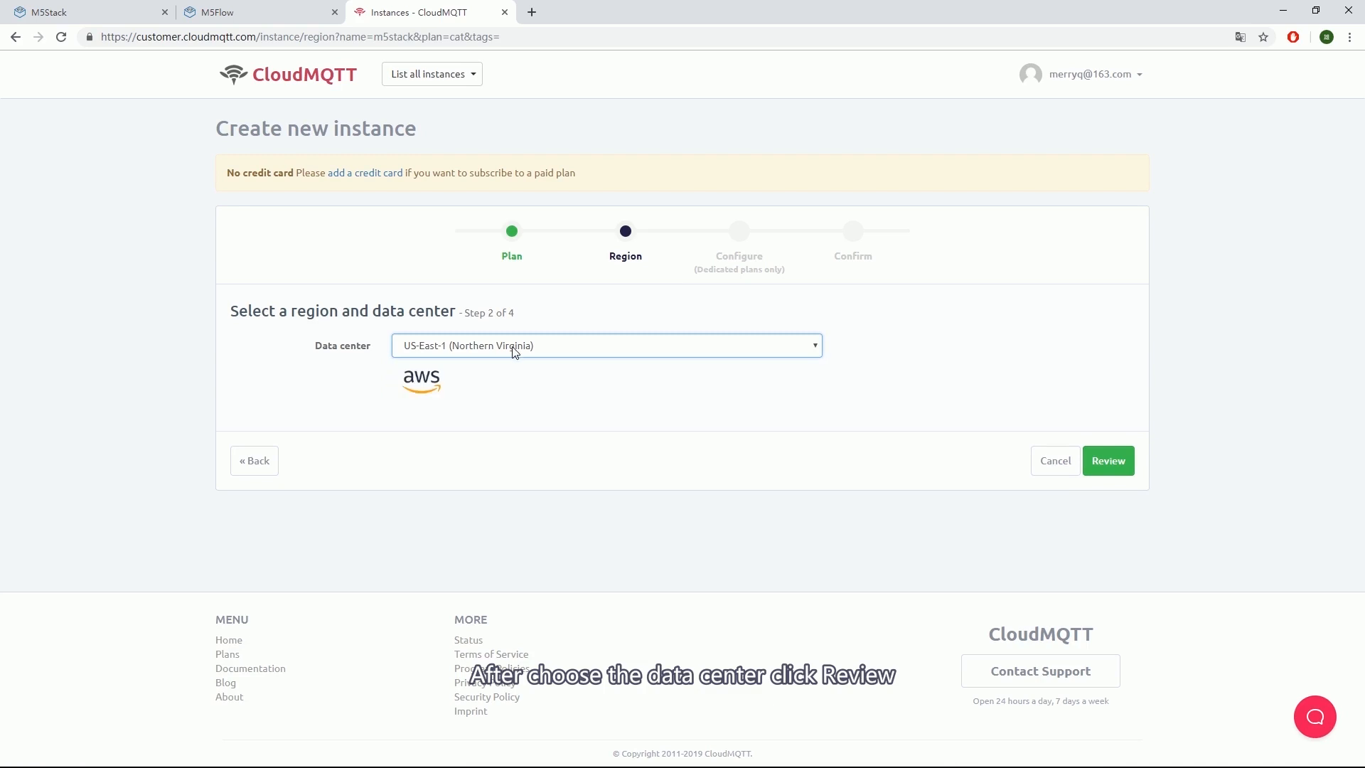
click(1108, 461)
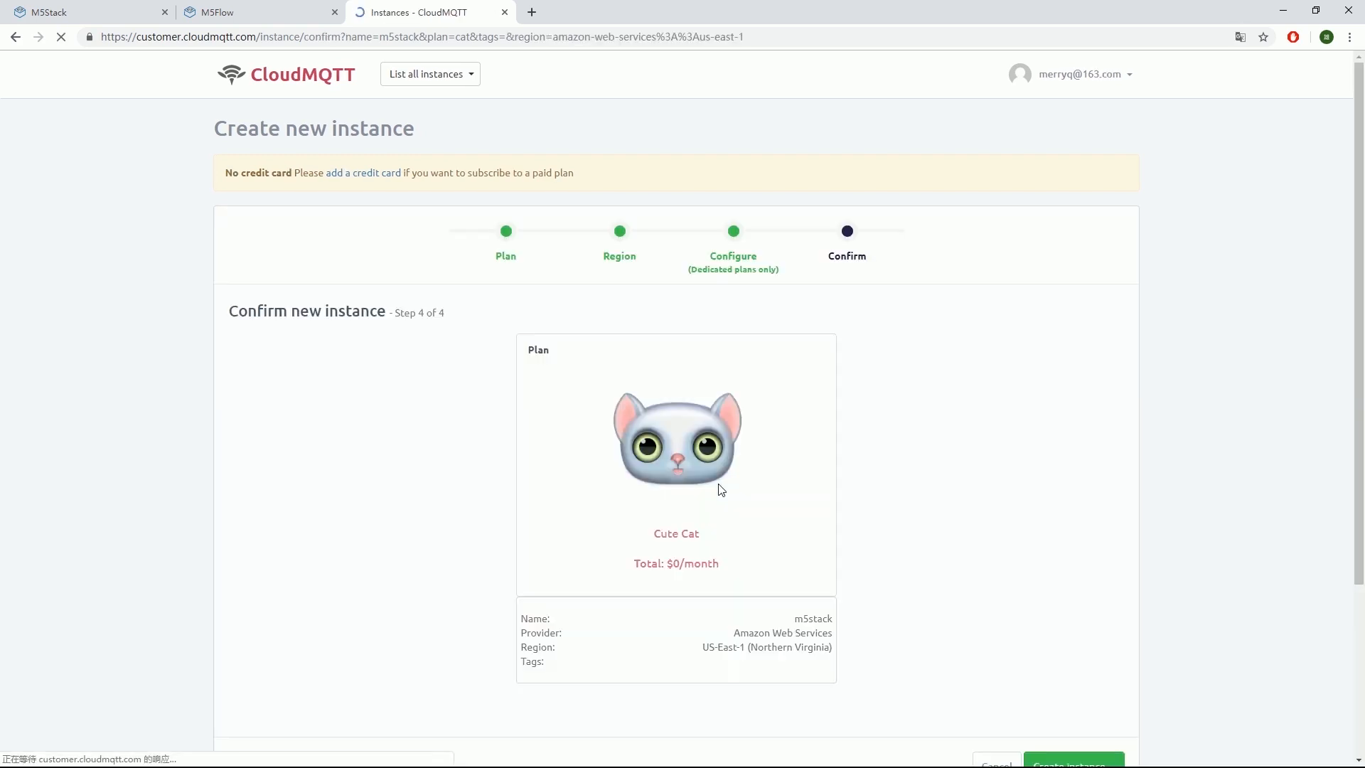
scroll(down, 3)
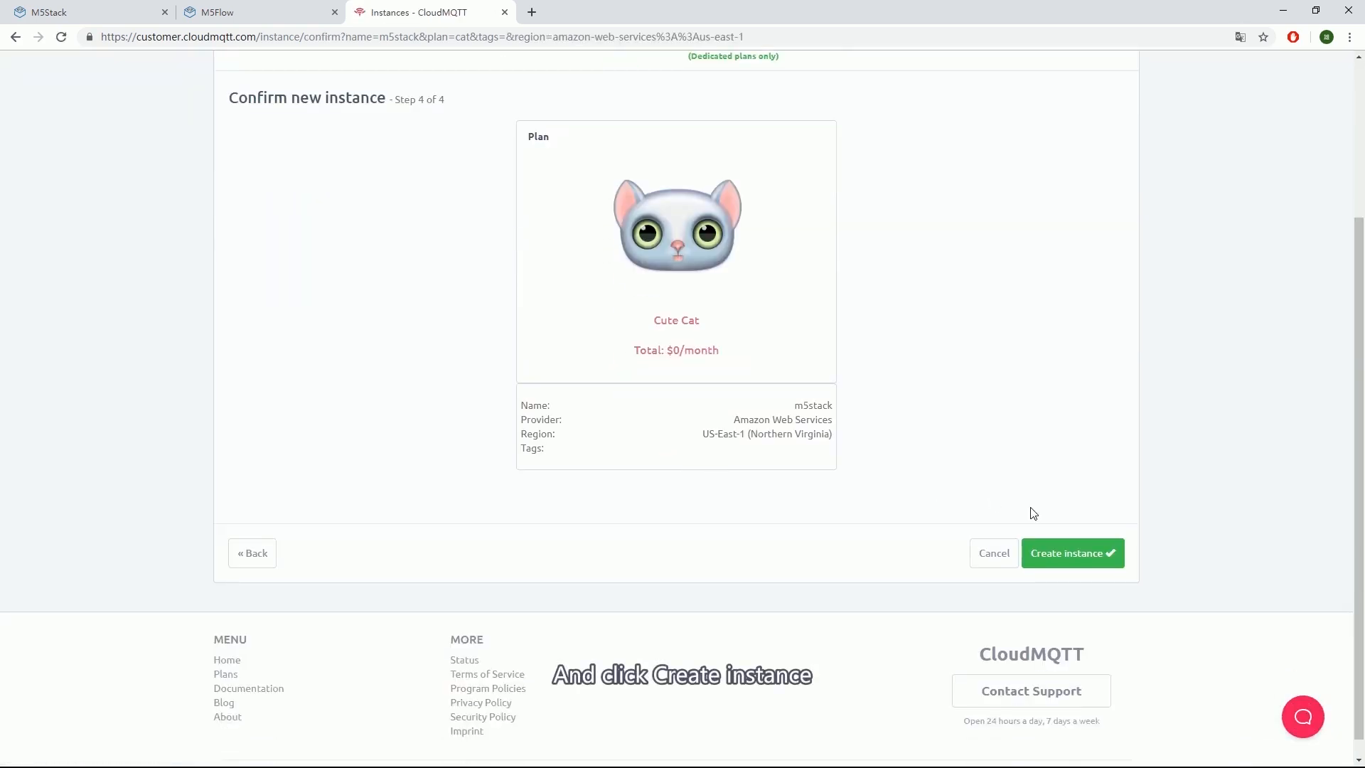
click(1073, 552)
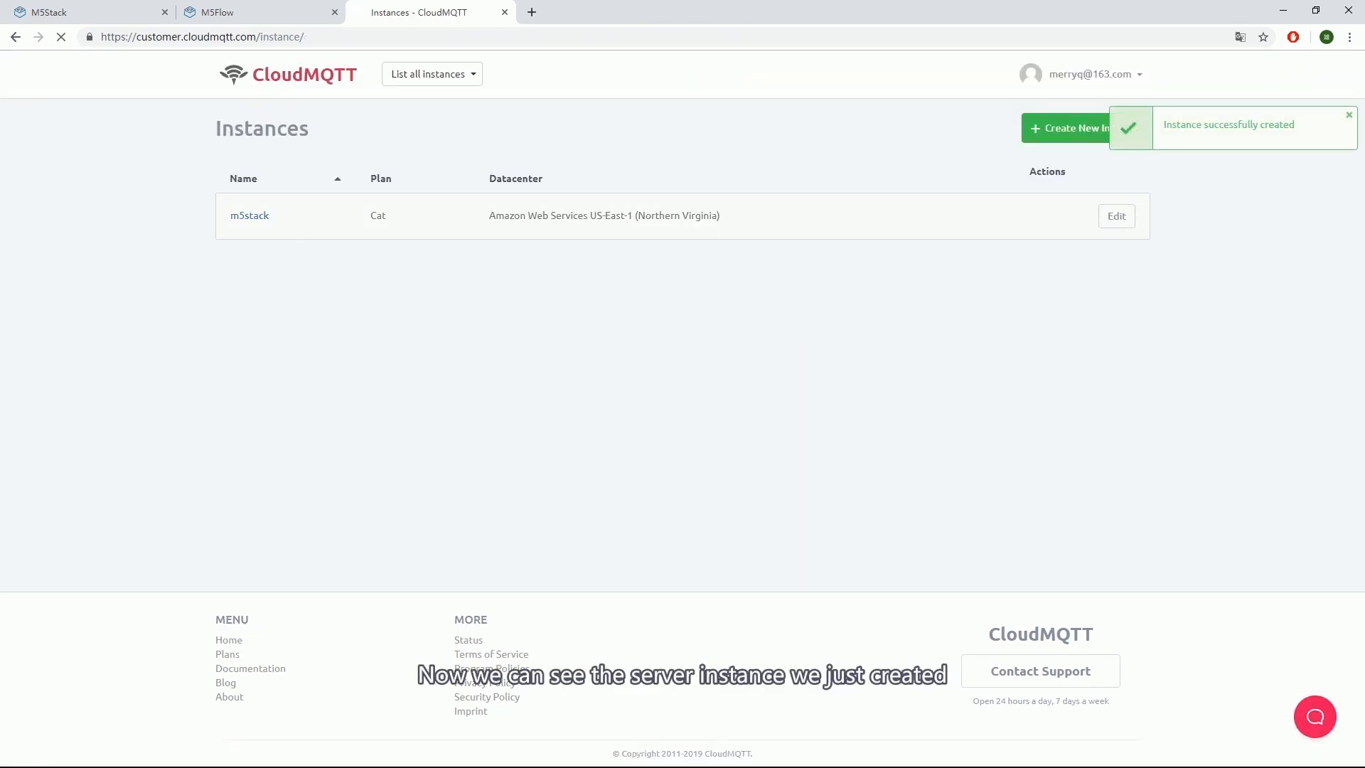
Open the m5stack instance's details to view its broker credentials
click(249, 215)
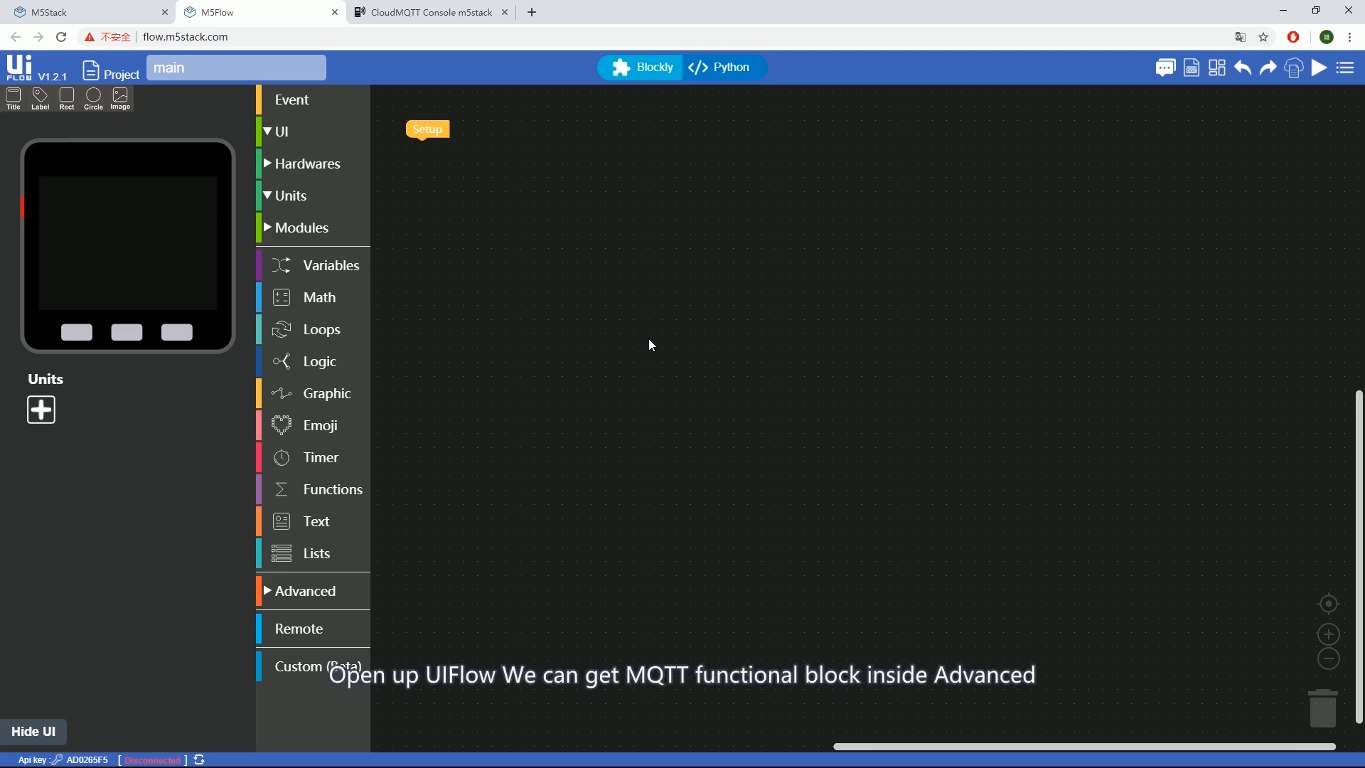
Add the MQTT setup block under Setup and start entering client id 'hellom5'
click(305, 591)
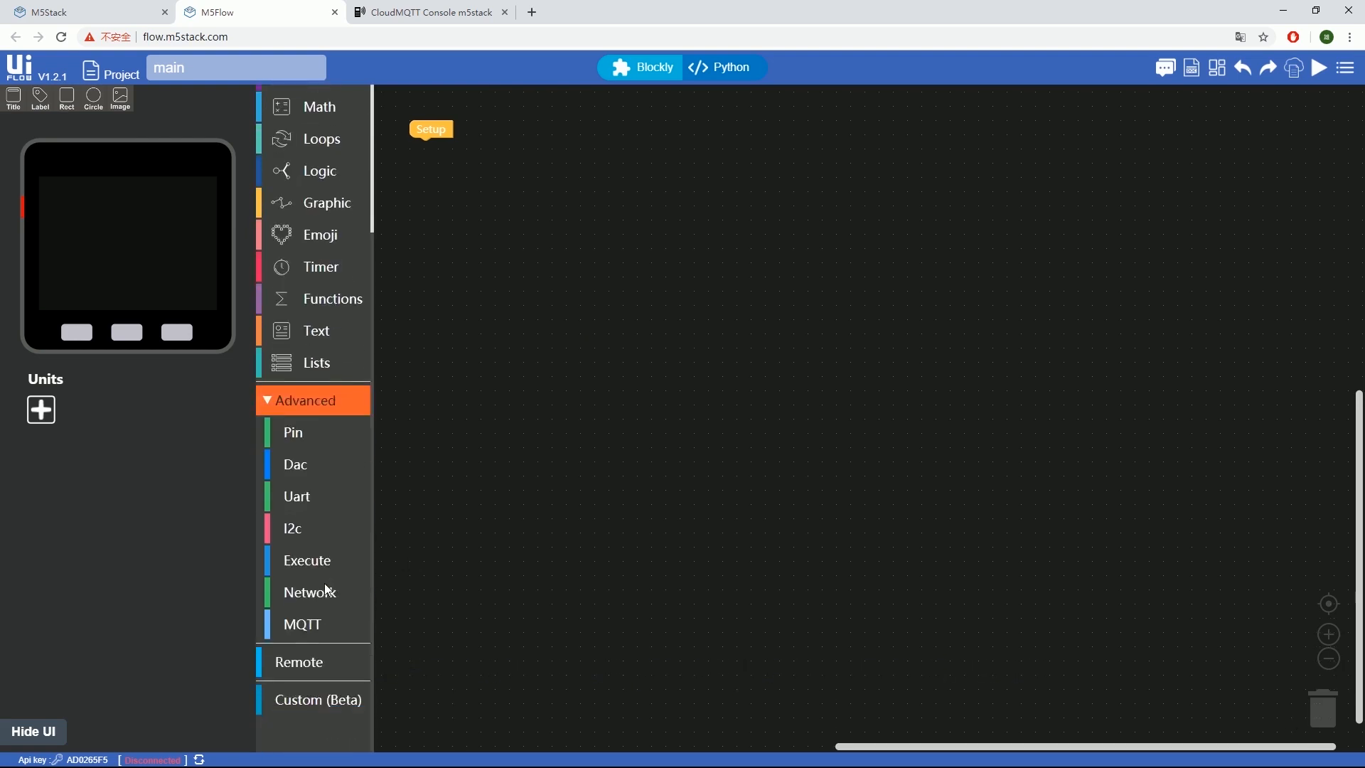
click(302, 624)
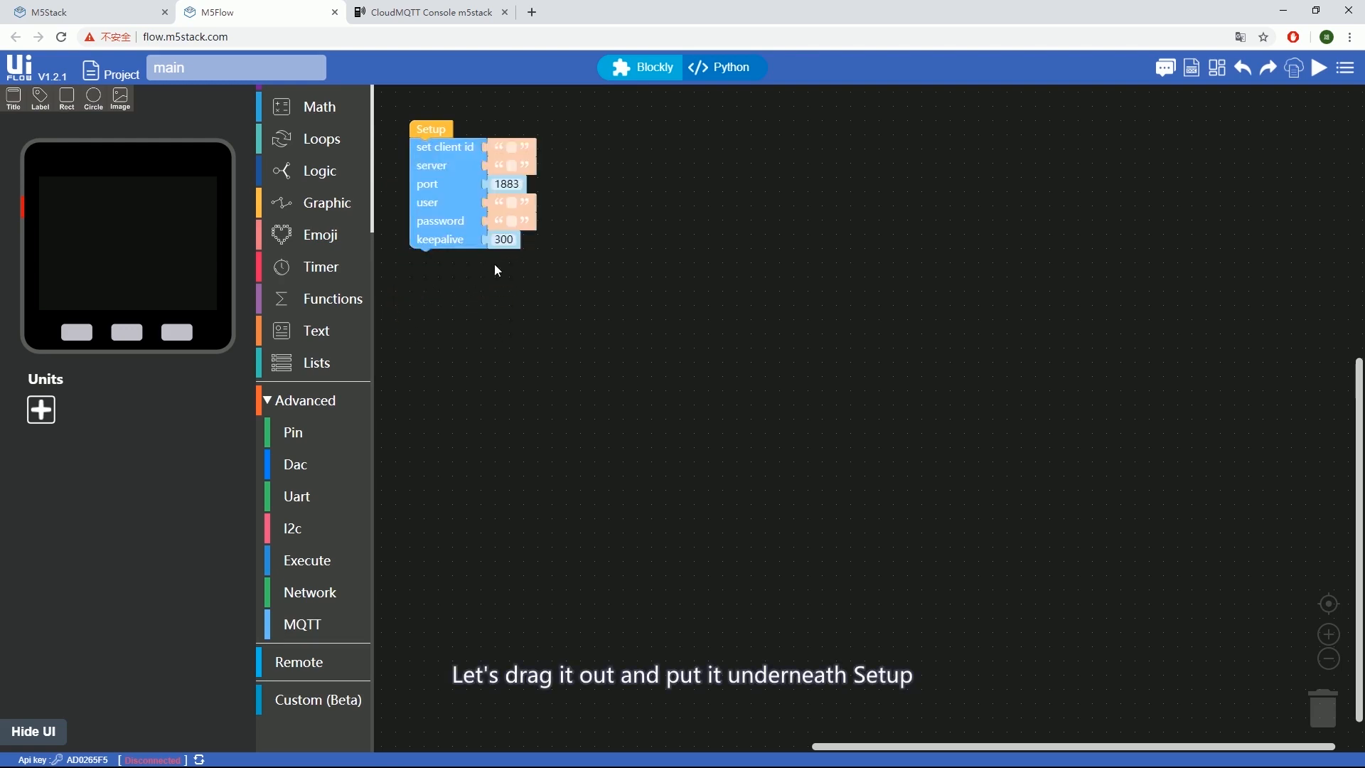
click(427, 13)
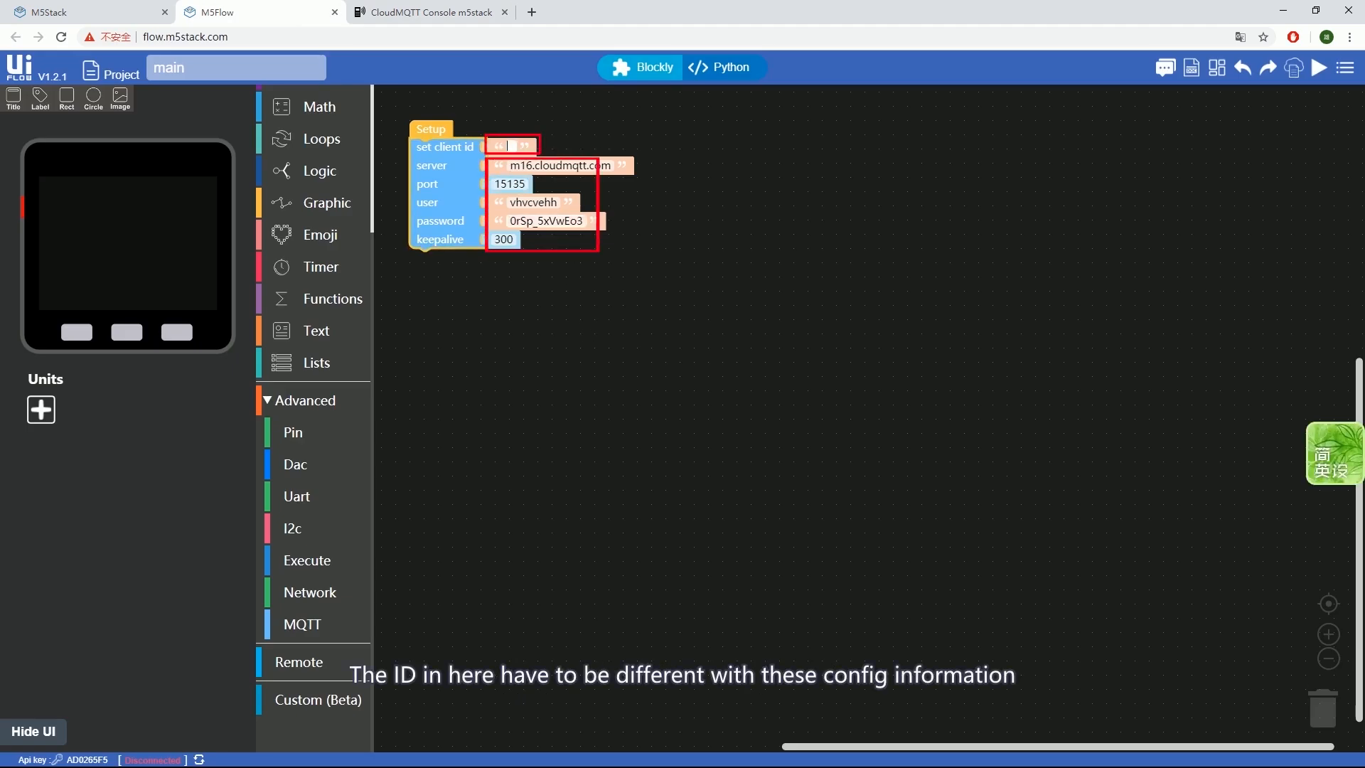
text(hellom5)
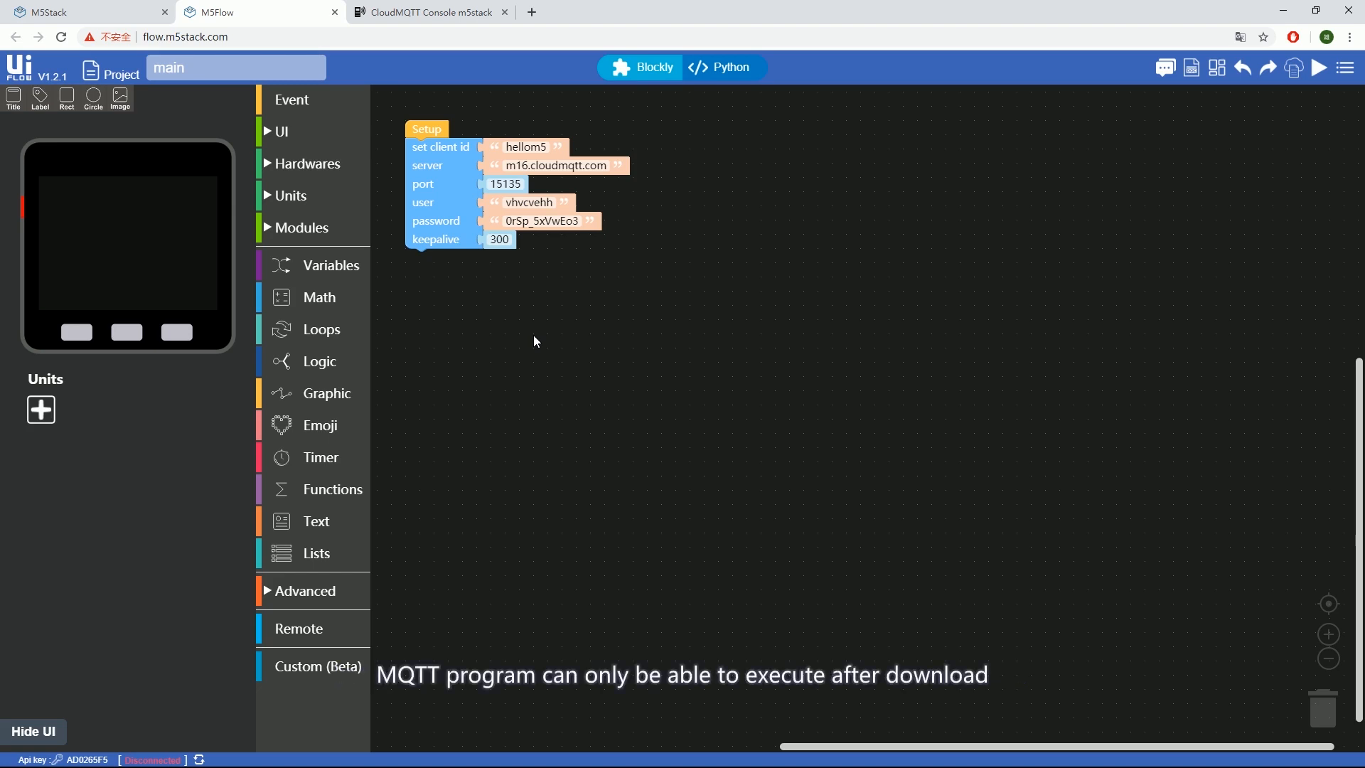
Add the mqtt start block and a label0 show block displaying 'Hello M5'
click(1345, 67)
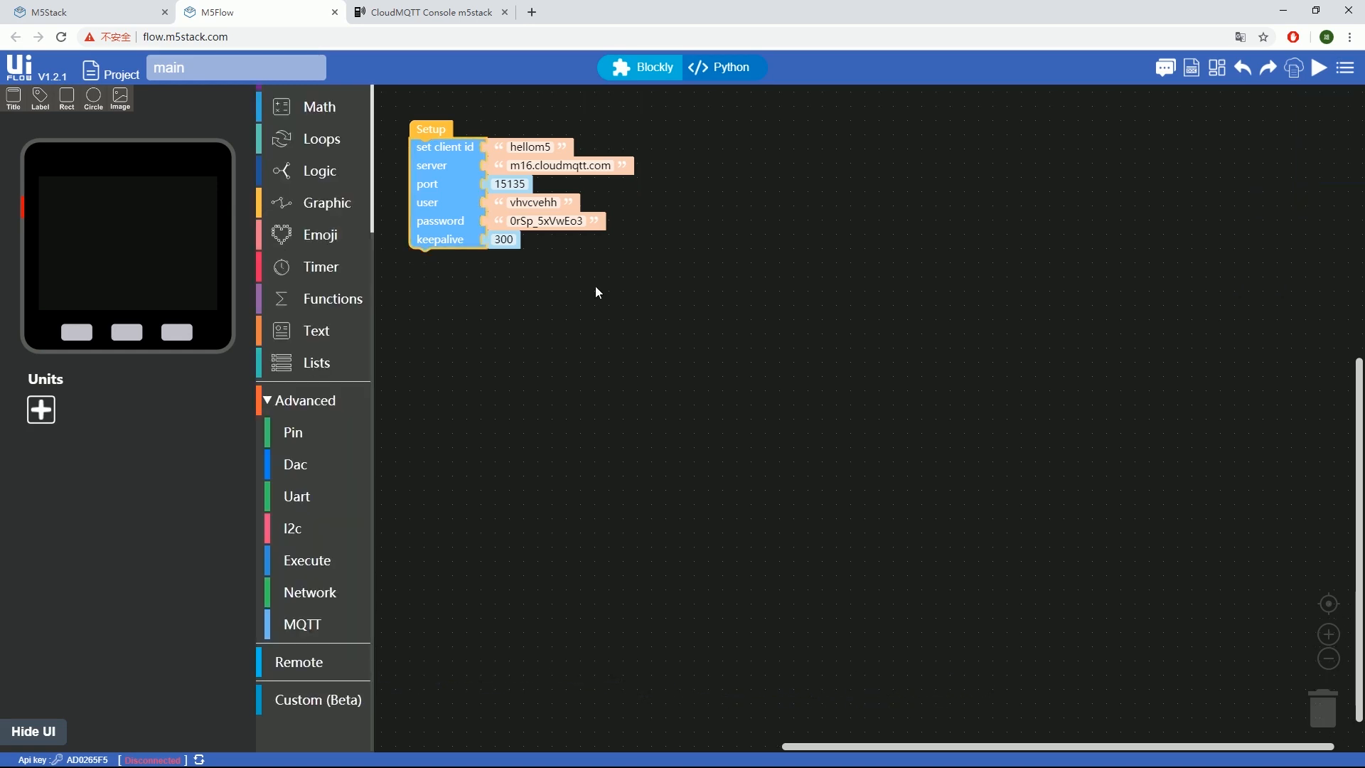
click(303, 623)
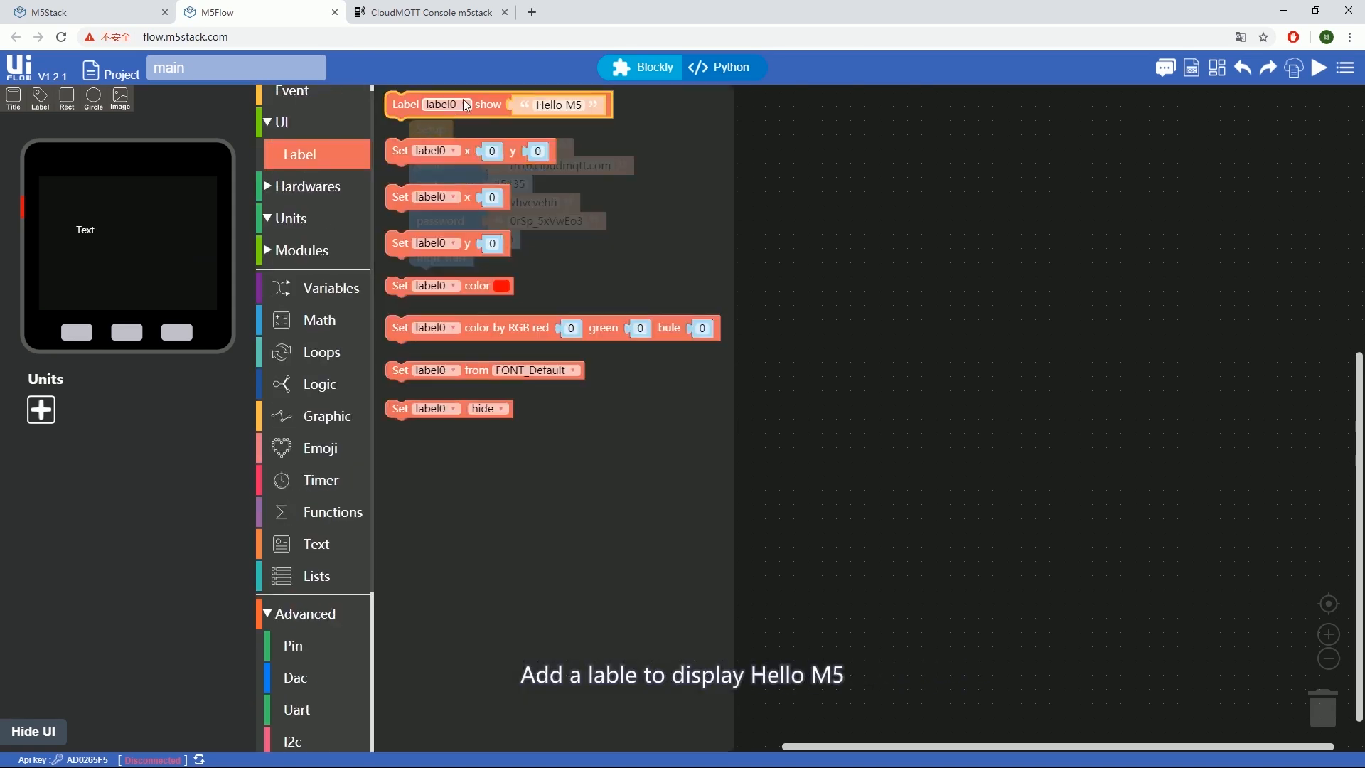
drag(461, 104, 496, 279)
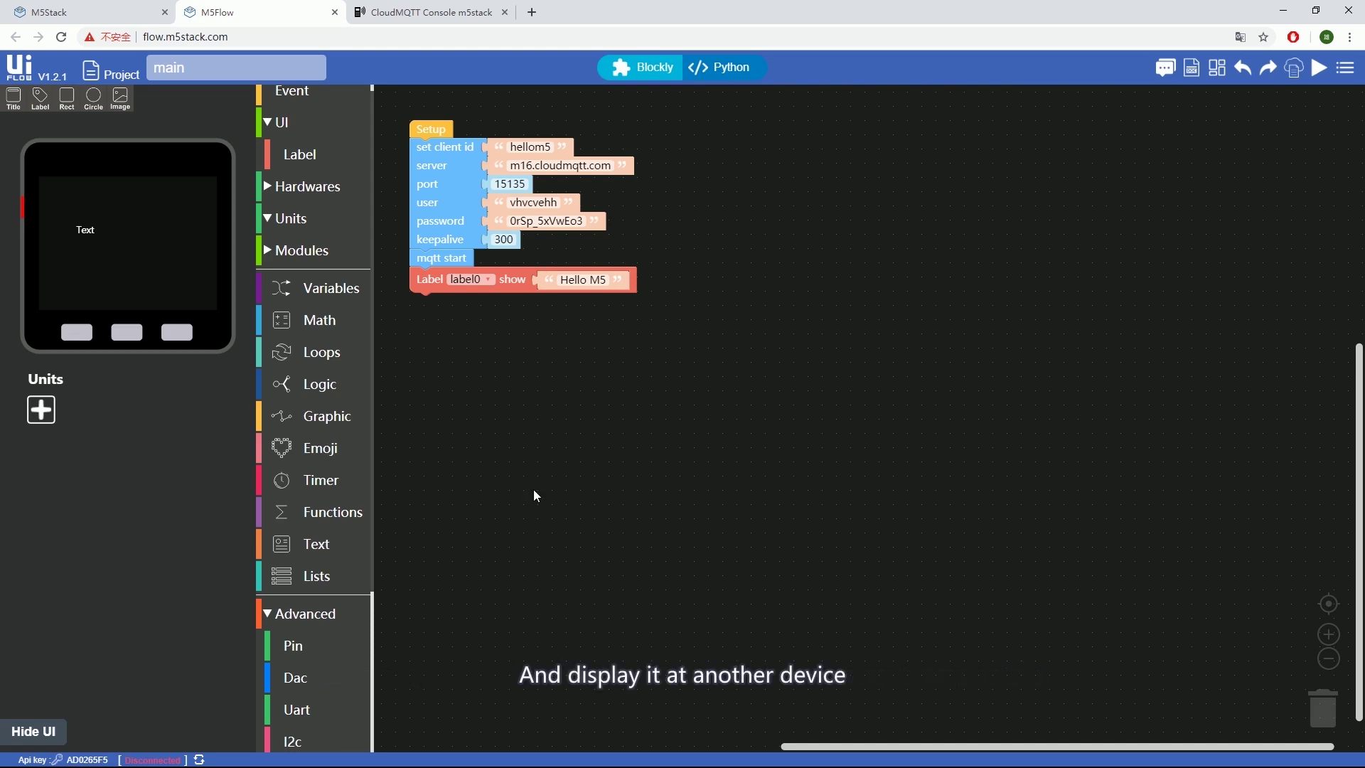
Add the ENV unit and a Loop publishing to the 'temperature' topic
click(41, 409)
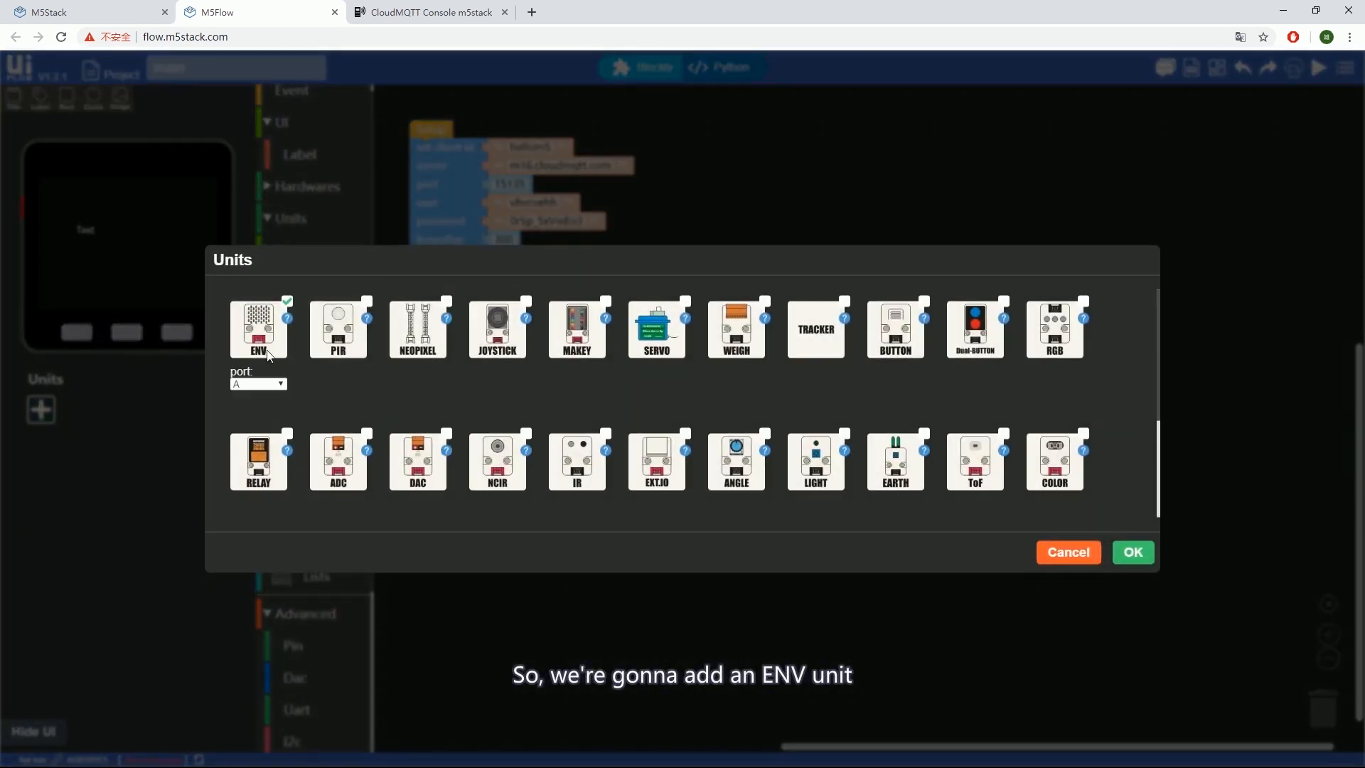
click(1133, 553)
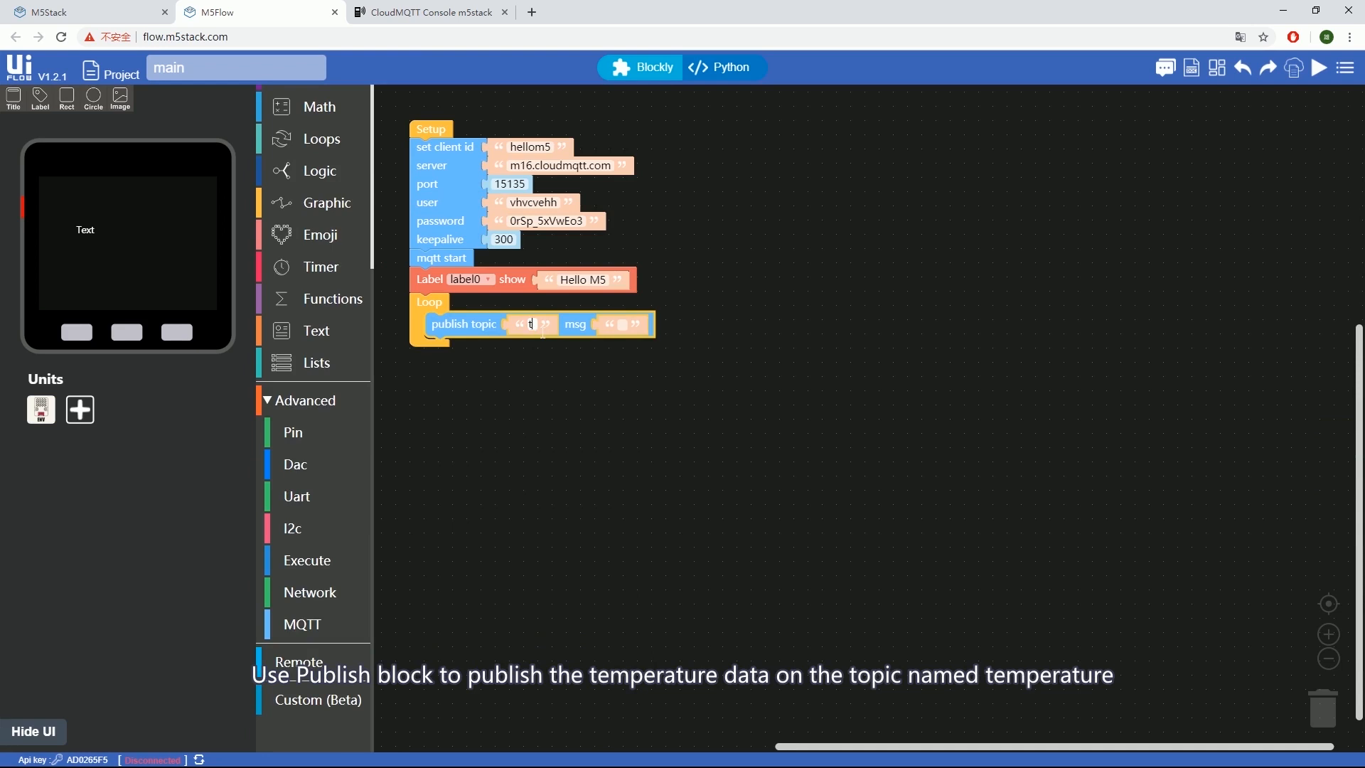
text(temperature)
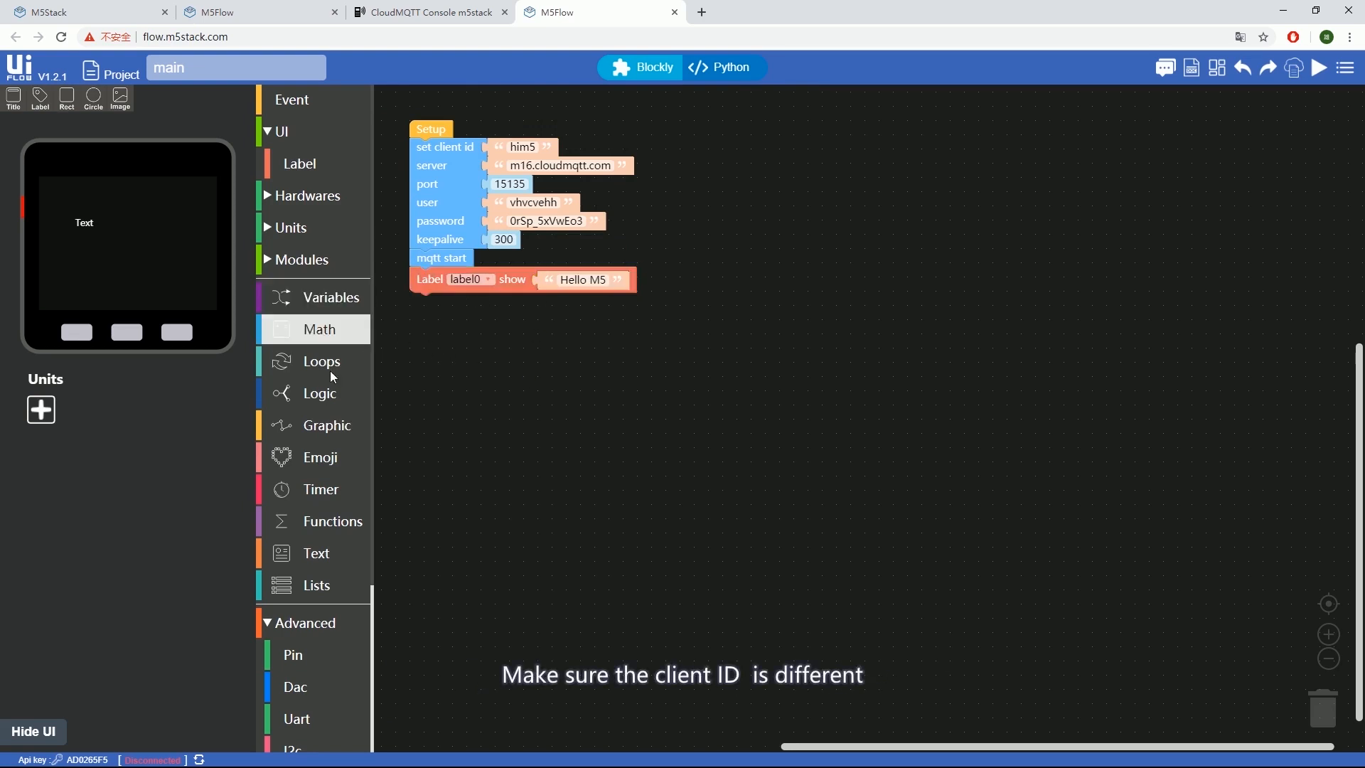
Add an mqtt subscribe block with topic 'temperature' in the him5 project
click(301, 624)
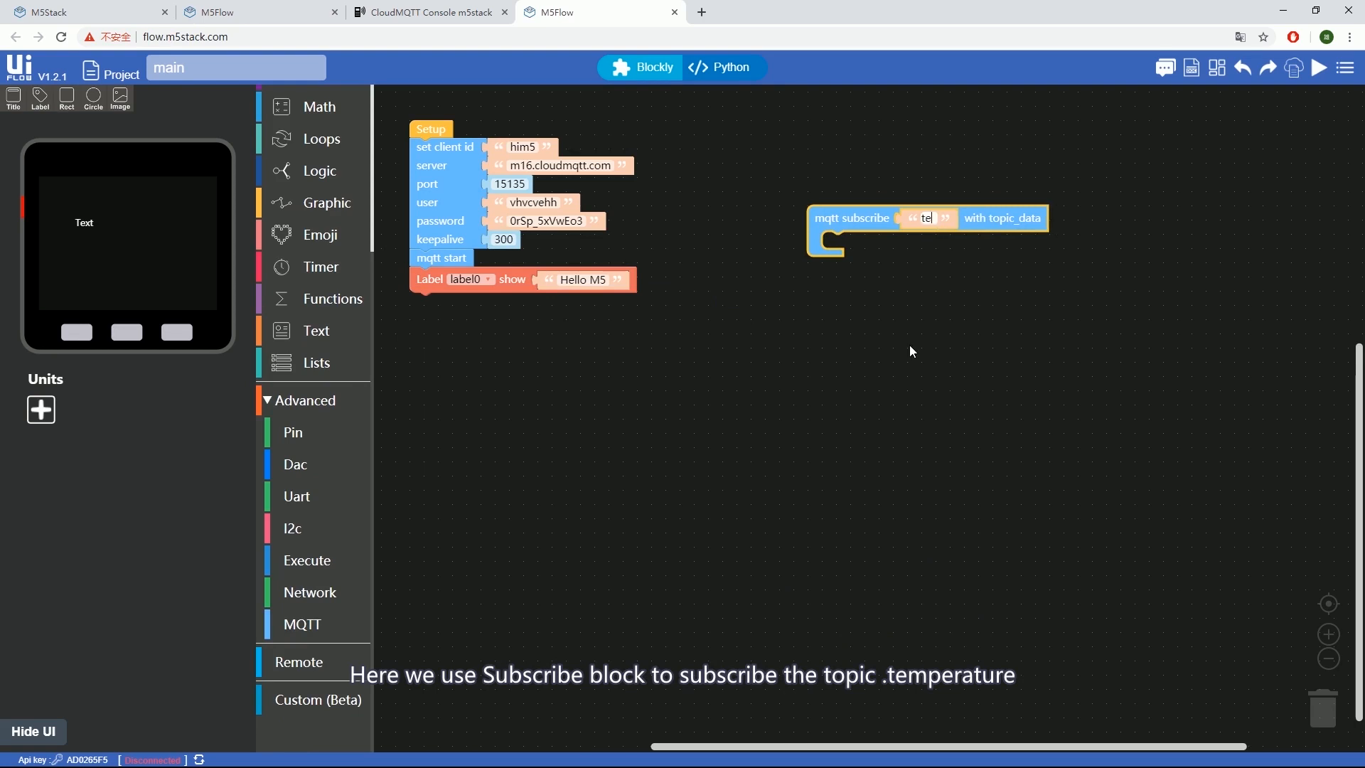
text(temperature)
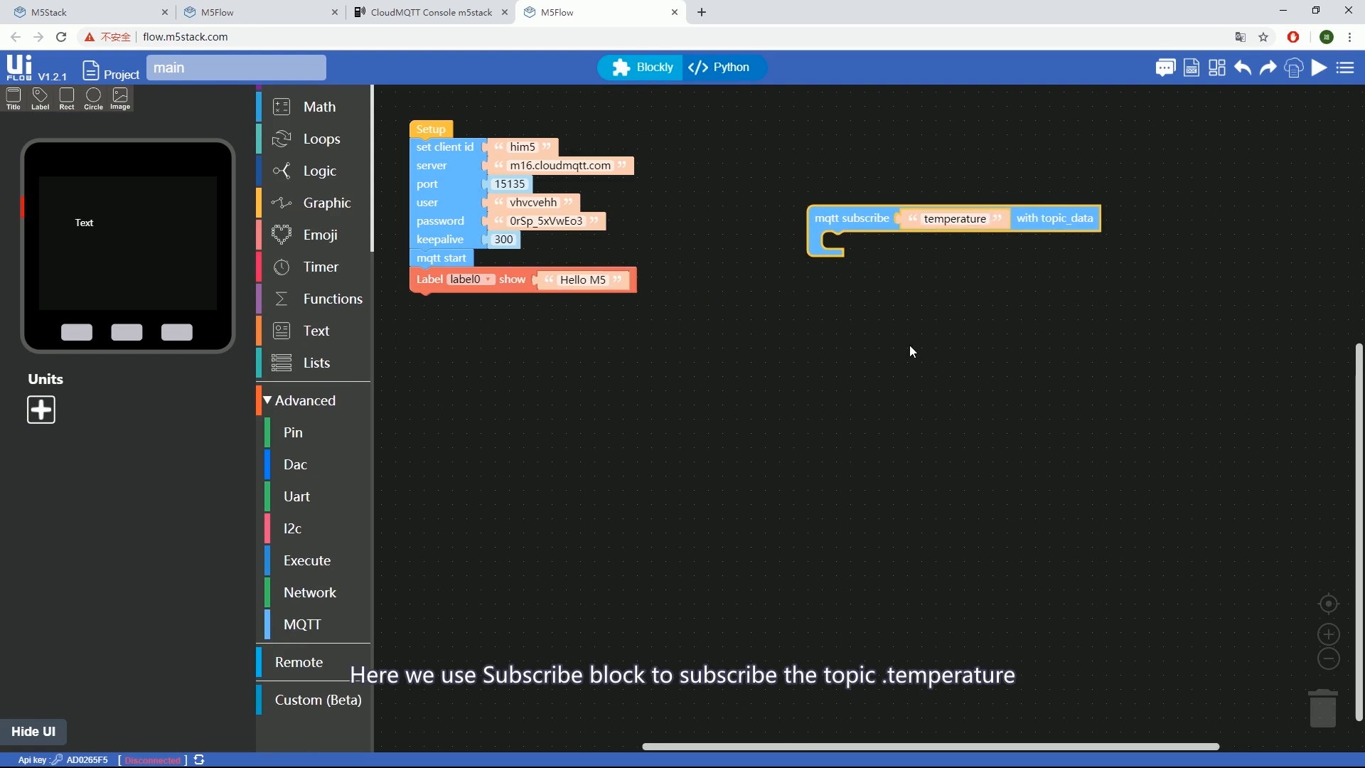